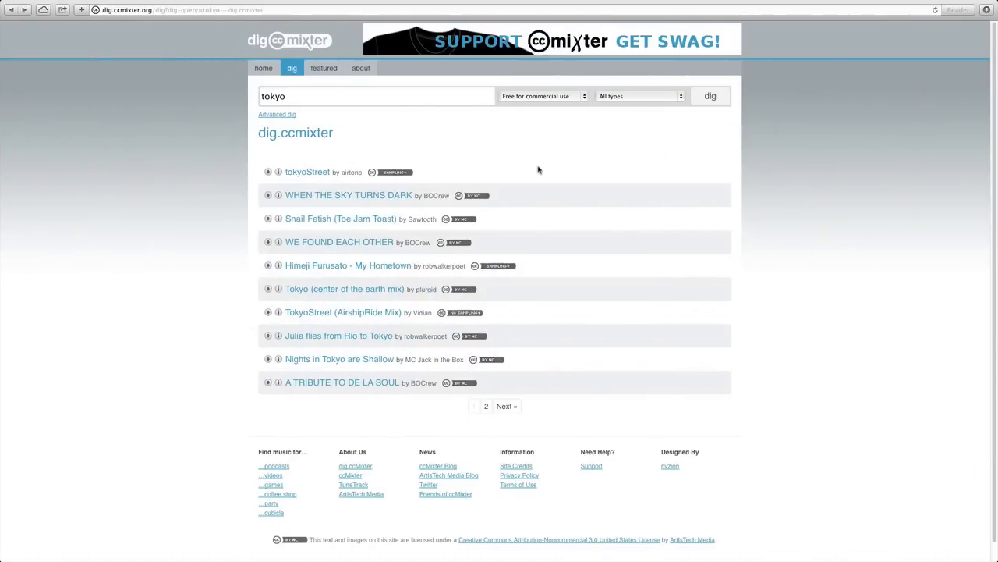
{"action": "mouse_move", "coordinate": [485, 150]}
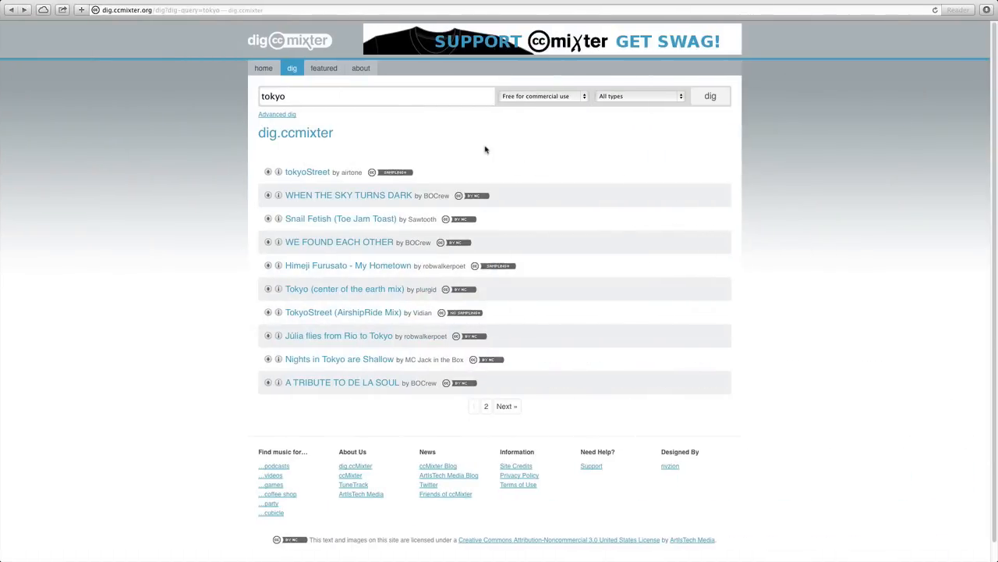
{"action": "mouse_move", "coordinate": [231, 61]}
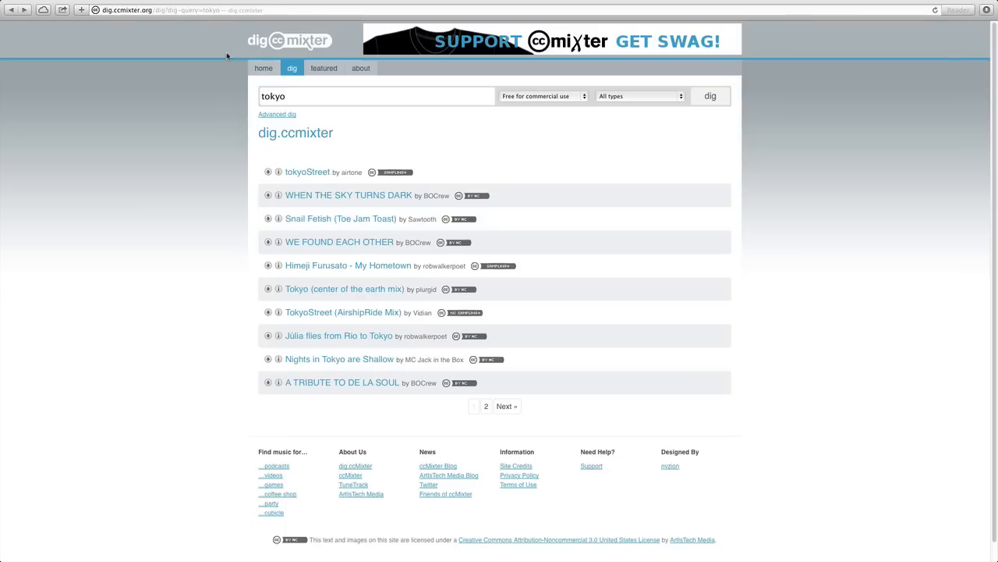
{"action": "mouse_move", "coordinate": [231, 51]}
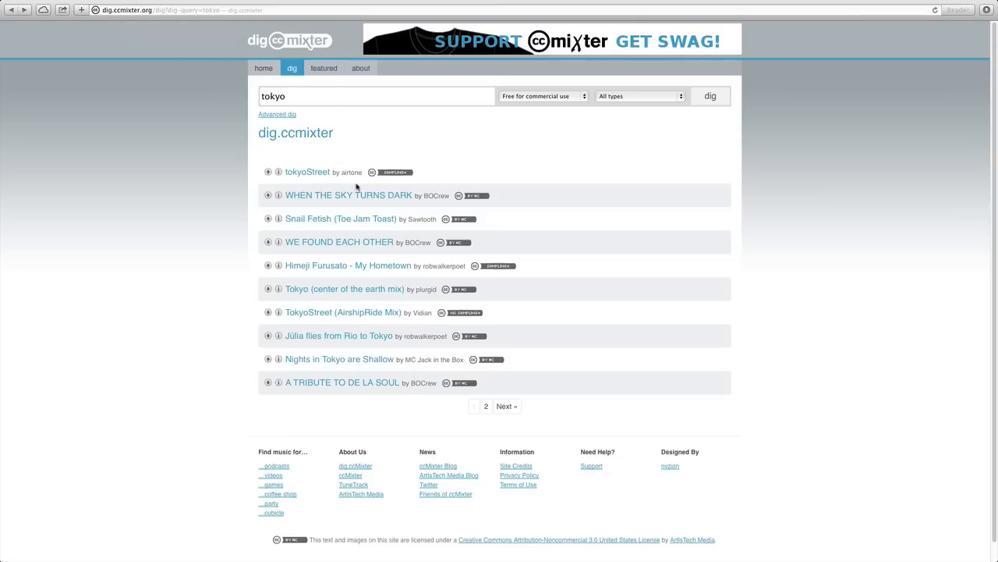
{"action": "mouse_move", "coordinate": [557, 102]}
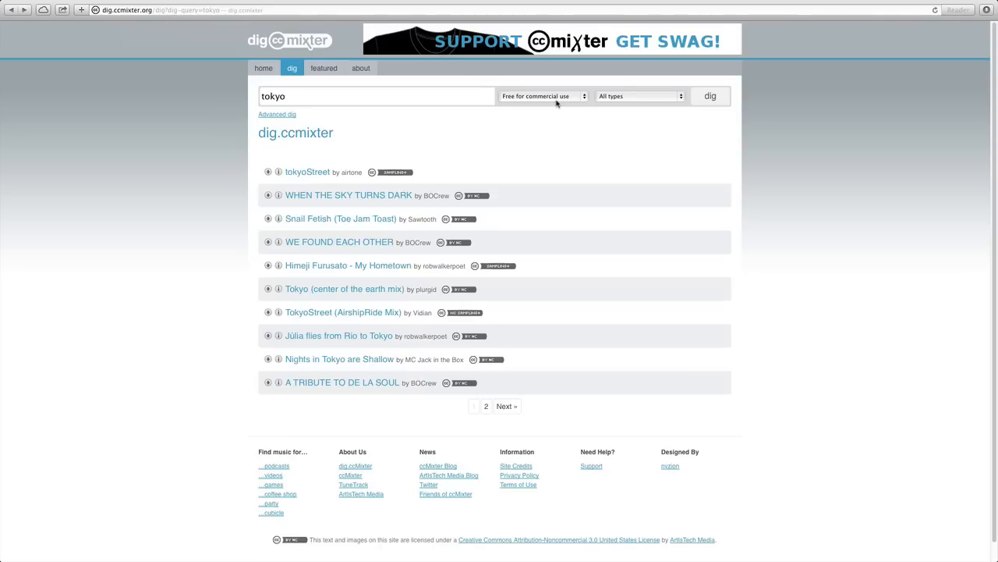
Rerun the tokyo search with the commercial-use filter, then with all licenses
{"action": "left_click", "coordinate": [709, 96]}
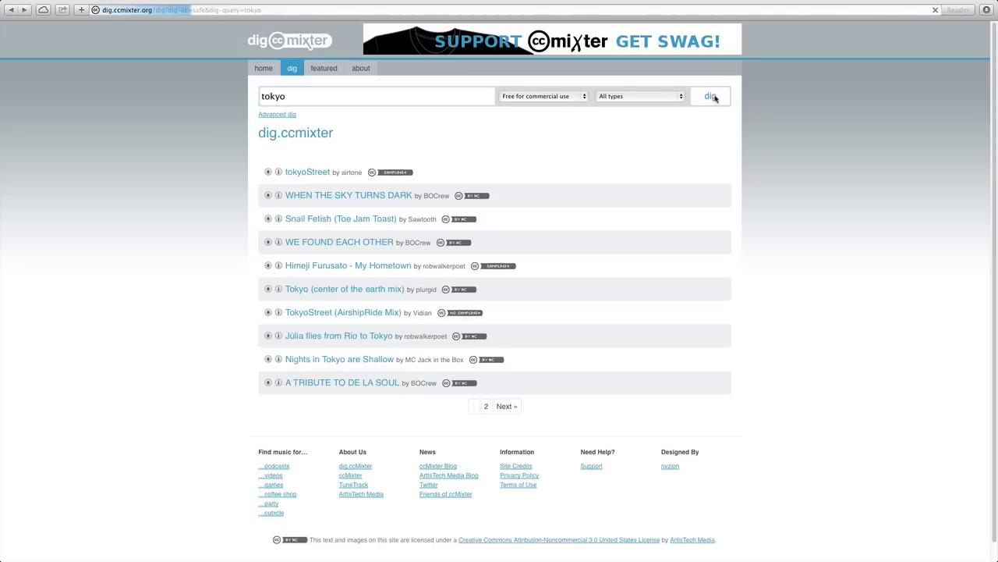
{"action": "left_click", "coordinate": [711, 96]}
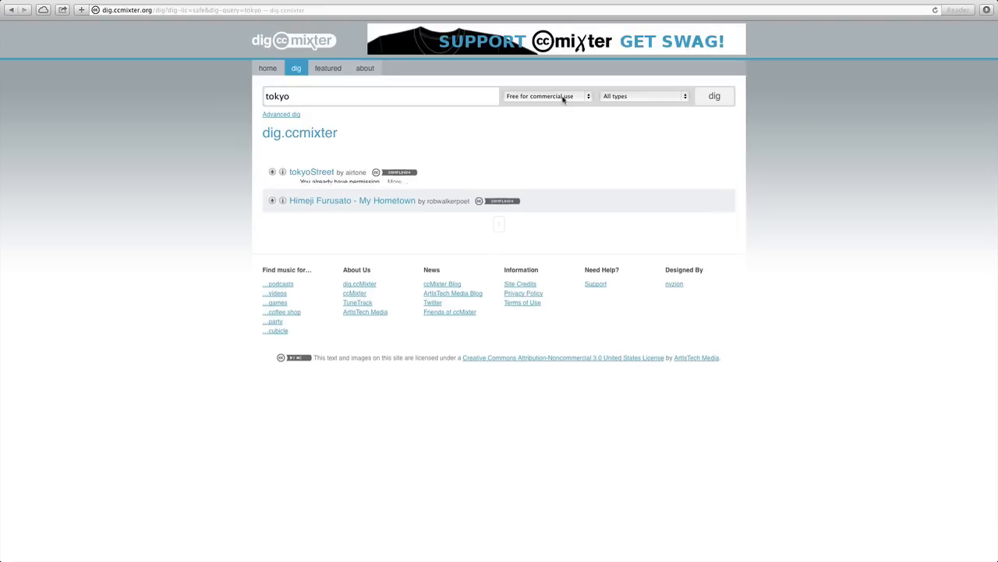
{"action": "left_click", "coordinate": [546, 96]}
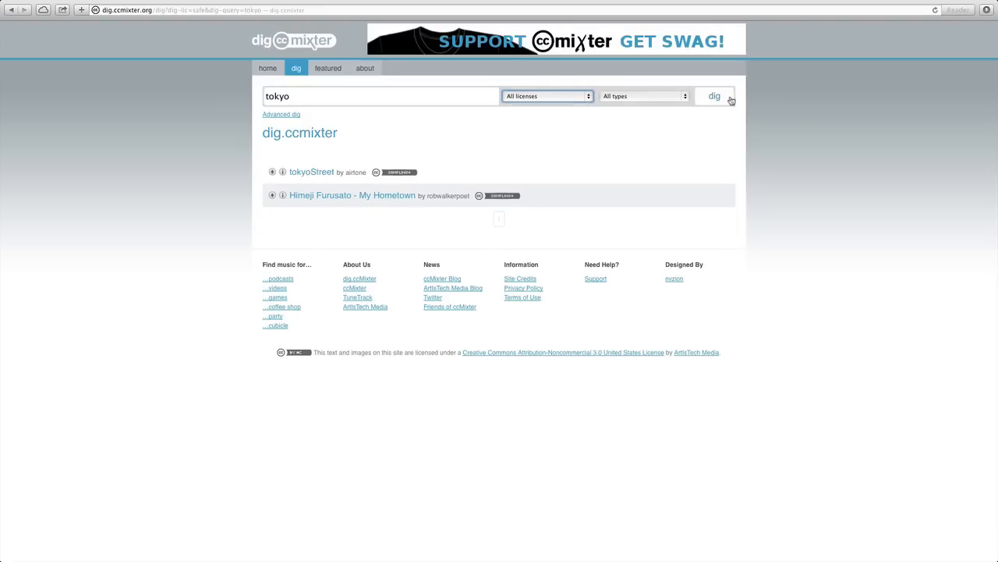
{"action": "left_click", "coordinate": [713, 95]}
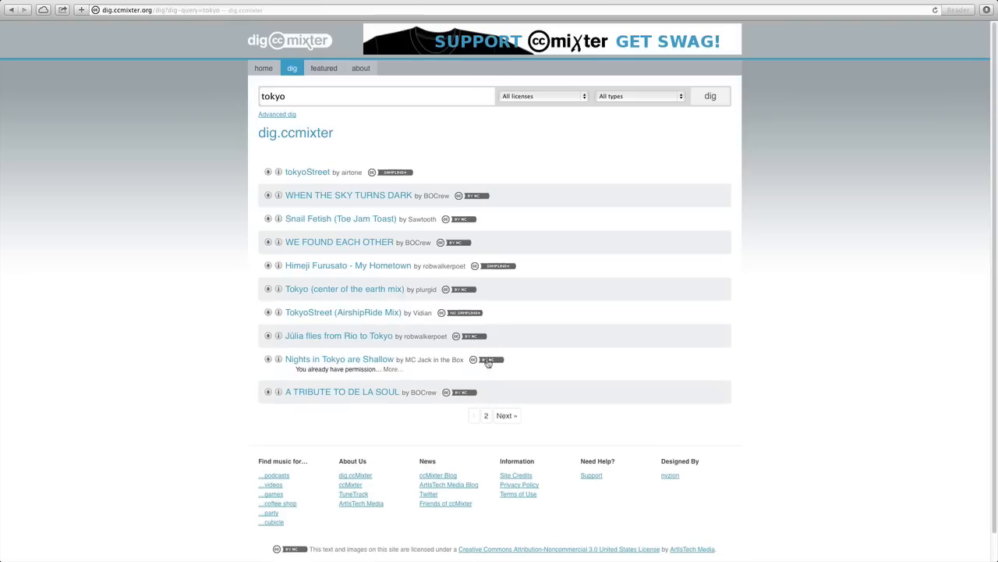
{"action": "mouse_move", "coordinate": [492, 372]}
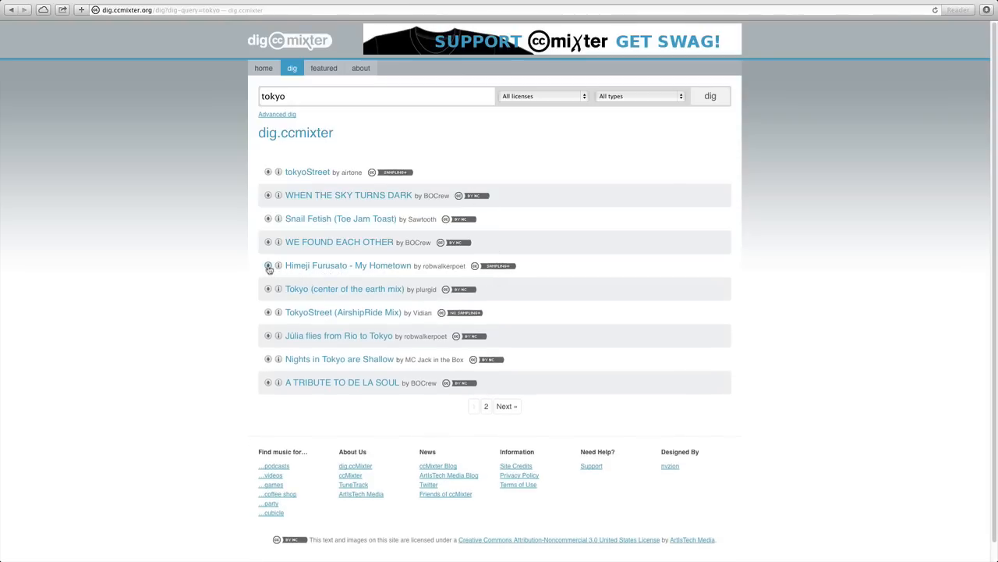
Download the Himeji Furusato - My Hometown mp3 and check the downloaded files list
{"action": "left_click", "coordinate": [268, 265]}
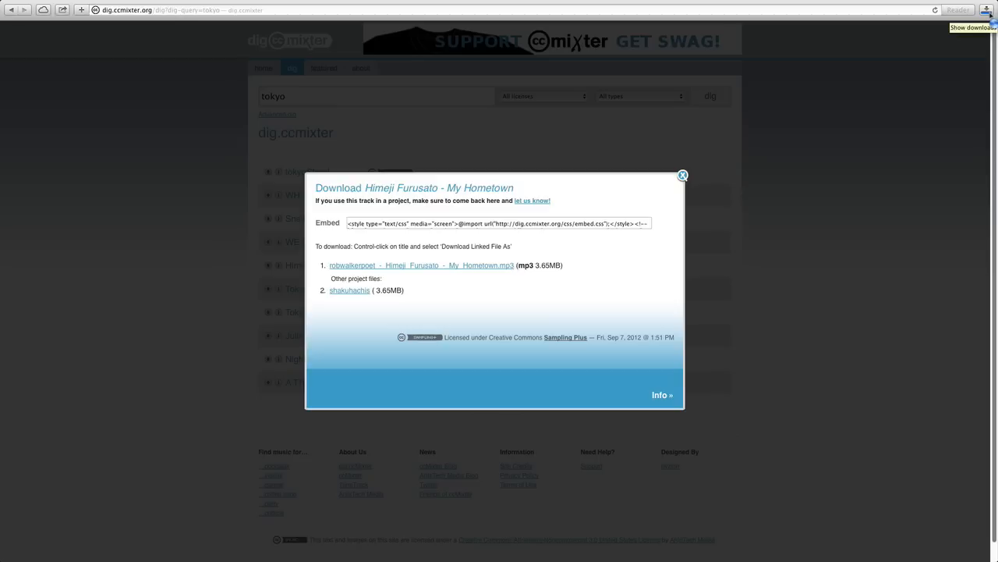
{"action": "left_click", "coordinate": [987, 9]}
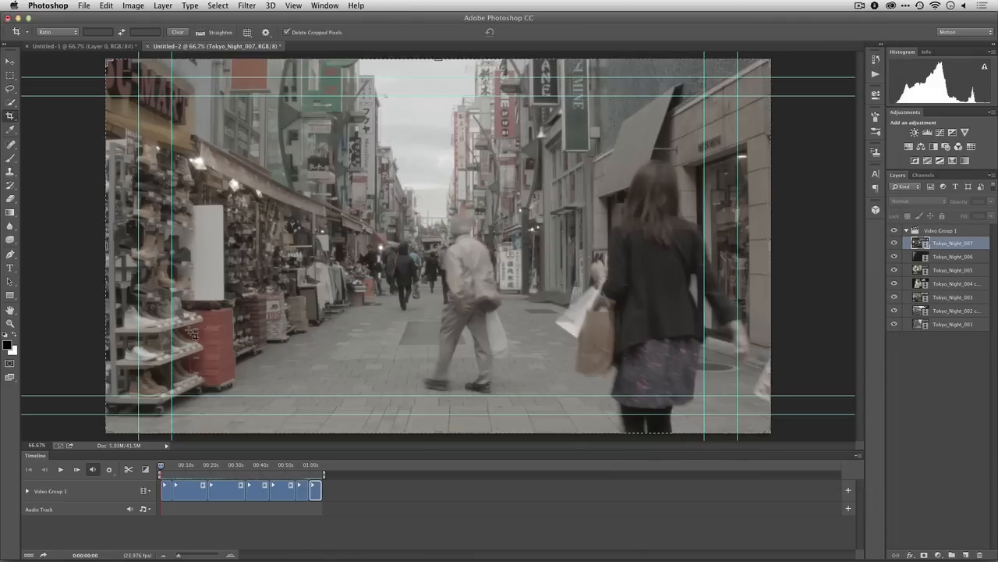
{"action": "mouse_move", "coordinate": [95, 514]}
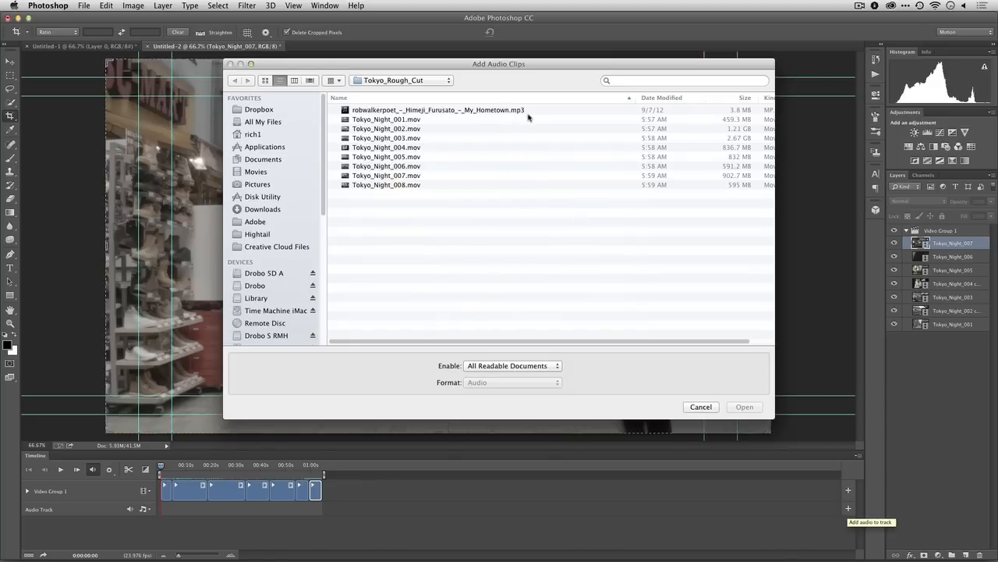
Choose the Himeji Furusato - My Hometown mp3 and add it to the audio track
{"action": "left_click", "coordinate": [439, 109]}
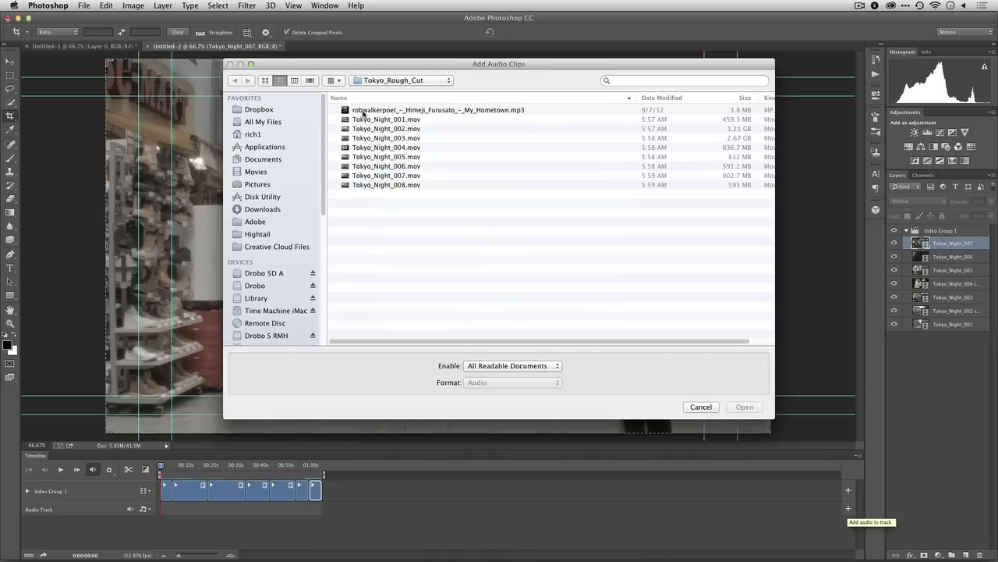
{"action": "left_click", "coordinate": [438, 109]}
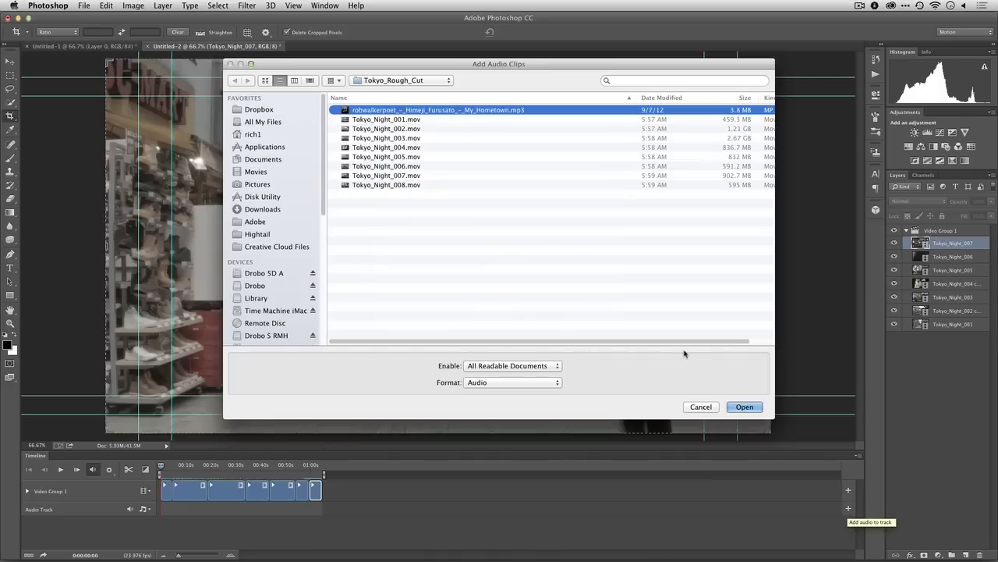
{"action": "left_click", "coordinate": [744, 407]}
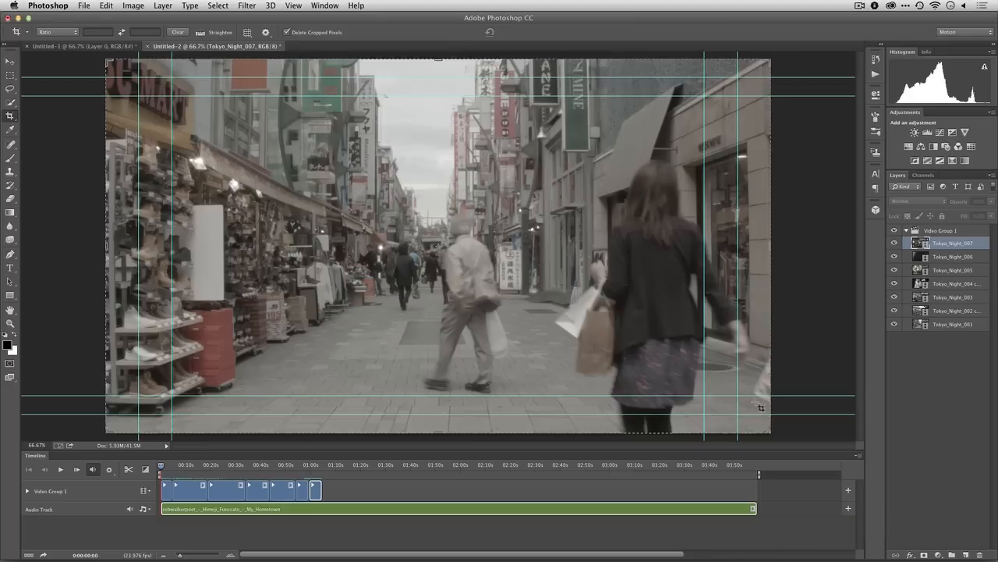
{"action": "mouse_move", "coordinate": [343, 491]}
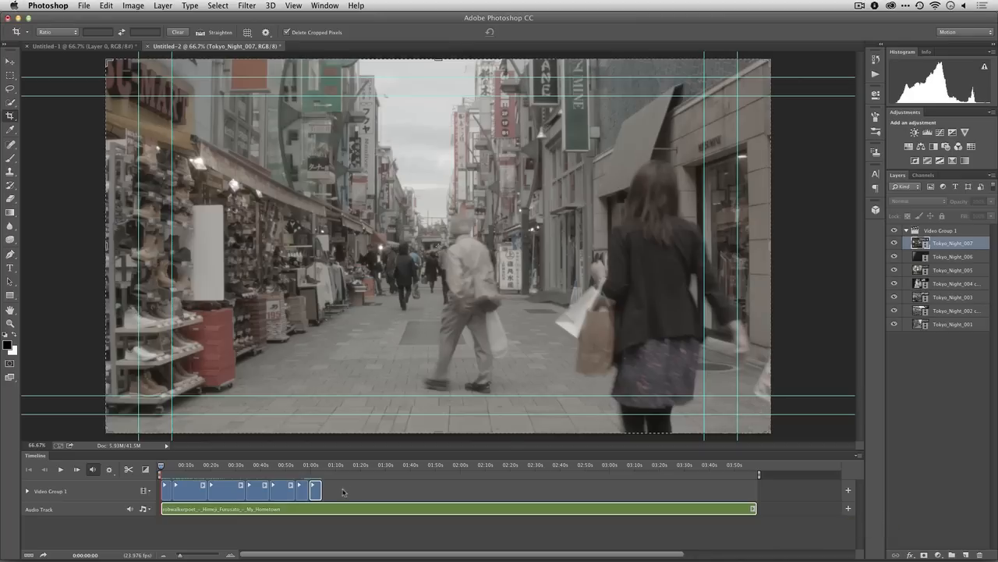
{"action": "mouse_move", "coordinate": [741, 257]}
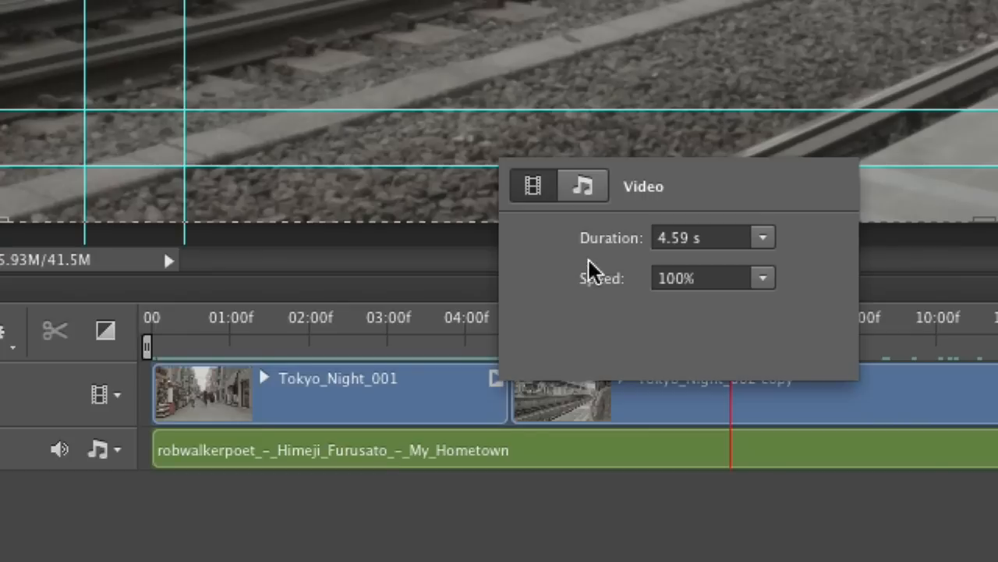
Set the Himeji Furusato soundtrack's volume to 37% with a 0.94-second fade-in
{"action": "left_click", "coordinate": [583, 185]}
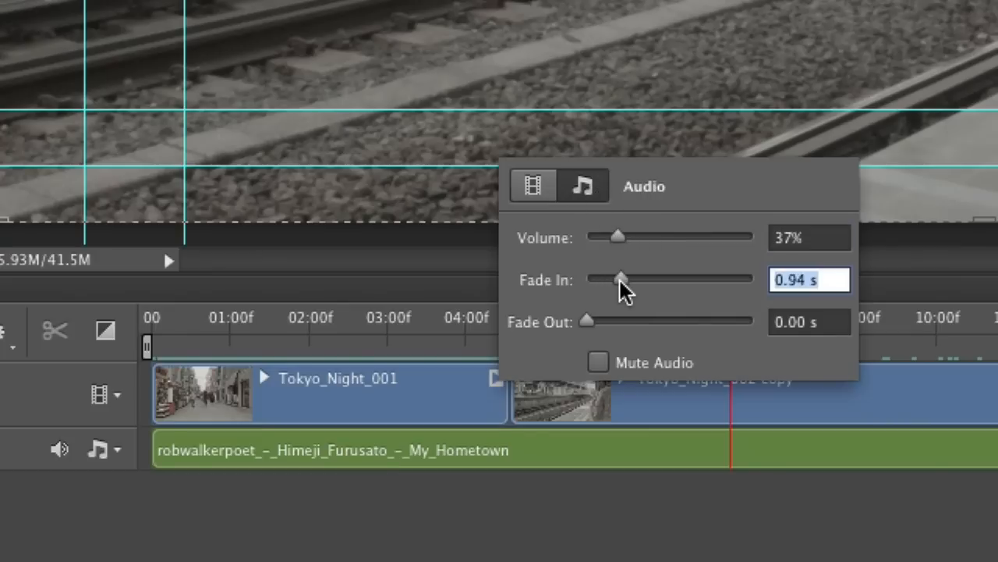
{"action": "left_click_drag", "start_coordinate": [622, 279], "coordinate": [626, 278]}
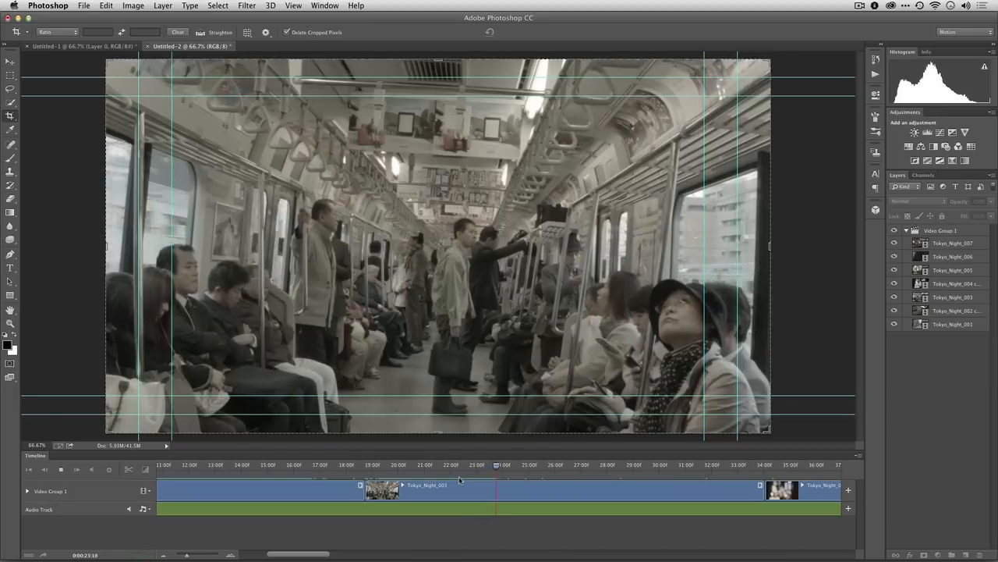
Adjust the audio fade timing of the clip near the 31-second mark
{"action": "left_click_drag", "start_coordinate": [496, 464], "coordinate": [549, 465]}
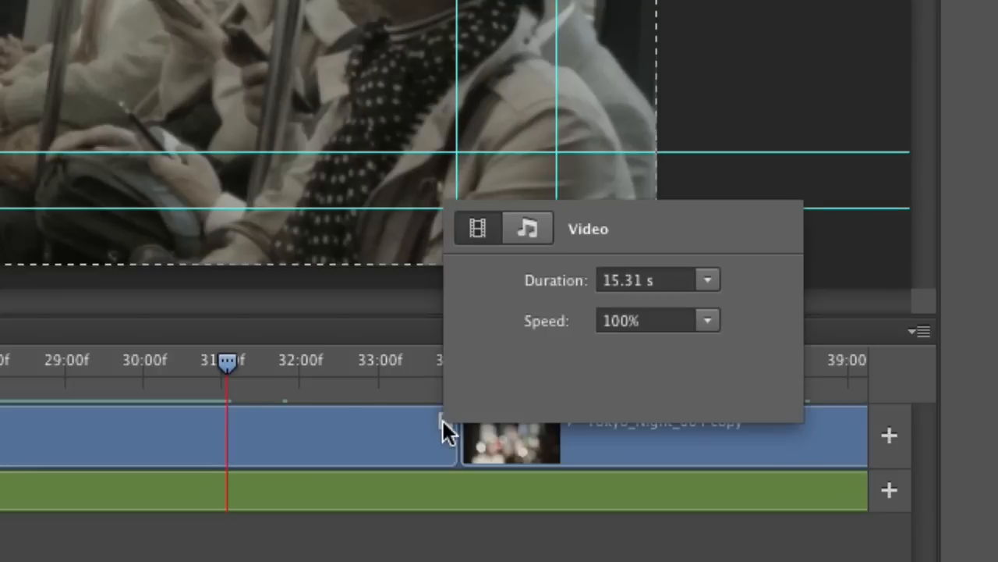
{"action": "left_click", "coordinate": [528, 228]}
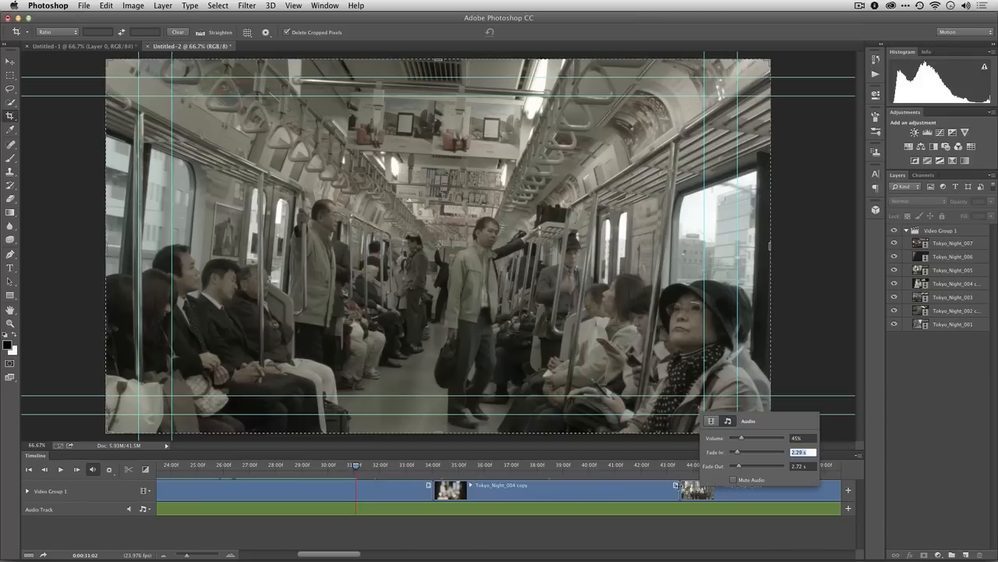
{"action": "left_click", "coordinate": [686, 421]}
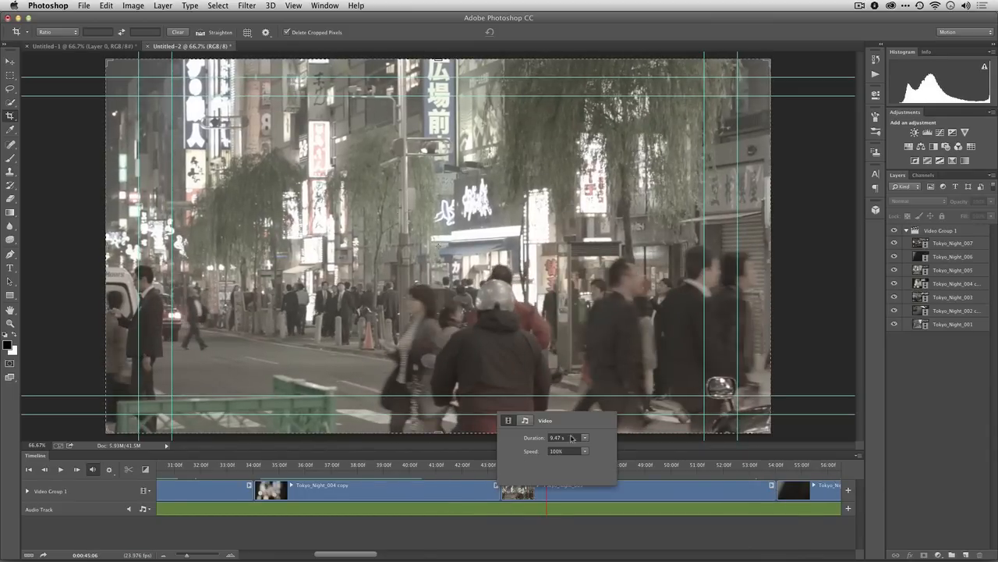
Change the durations of the final clips through Tokyo_Night_006 and Tokyo_Night_007
{"action": "left_click", "coordinate": [526, 420]}
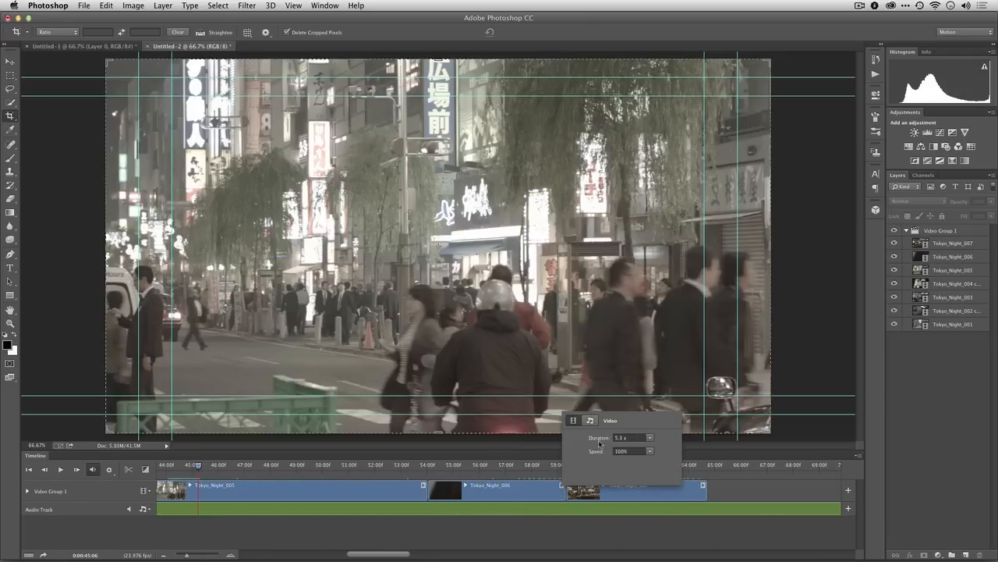
{"action": "left_click", "coordinate": [589, 420]}
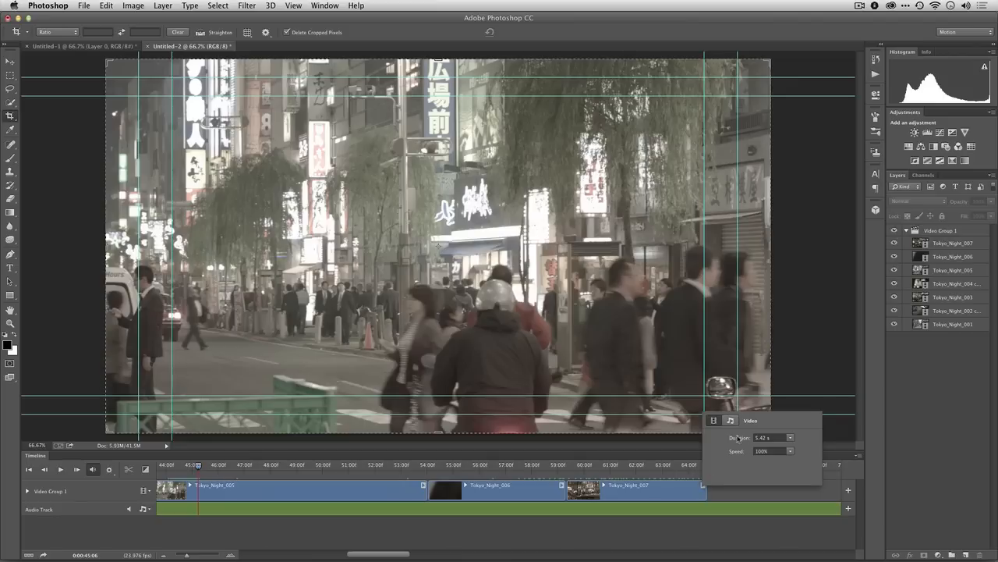
{"action": "left_click", "coordinate": [731, 420]}
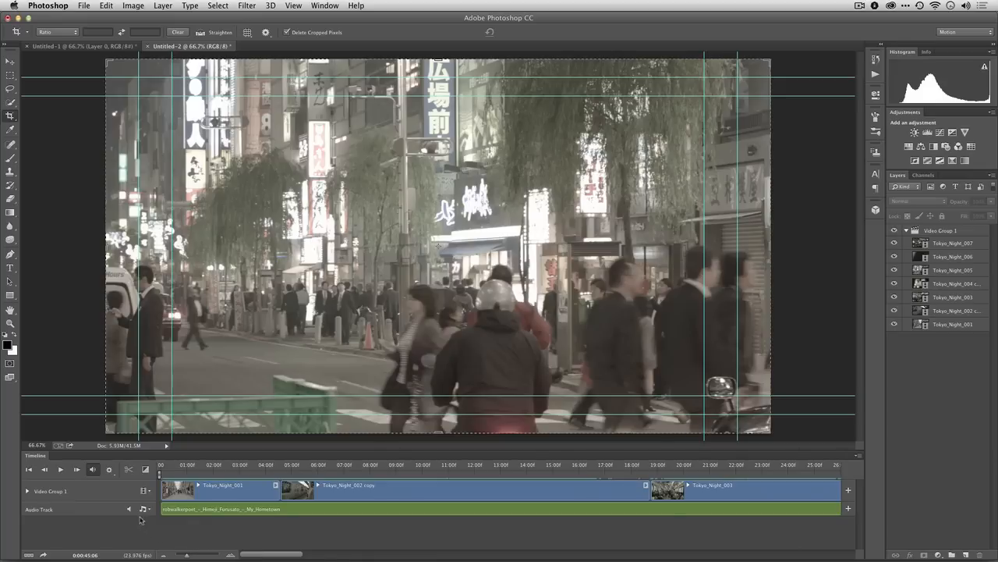
{"action": "left_click", "coordinate": [27, 491]}
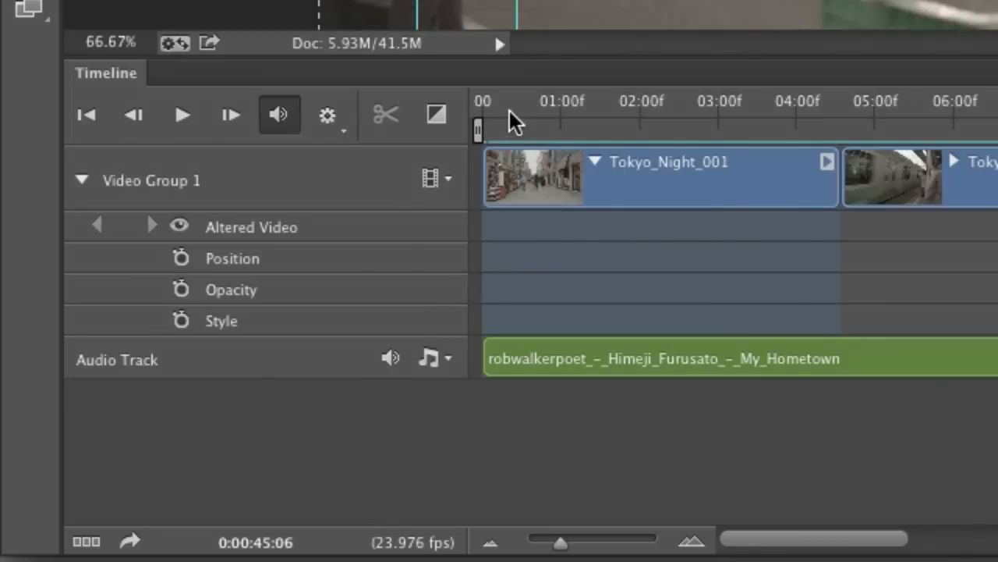
{"action": "left_click", "coordinate": [182, 114]}
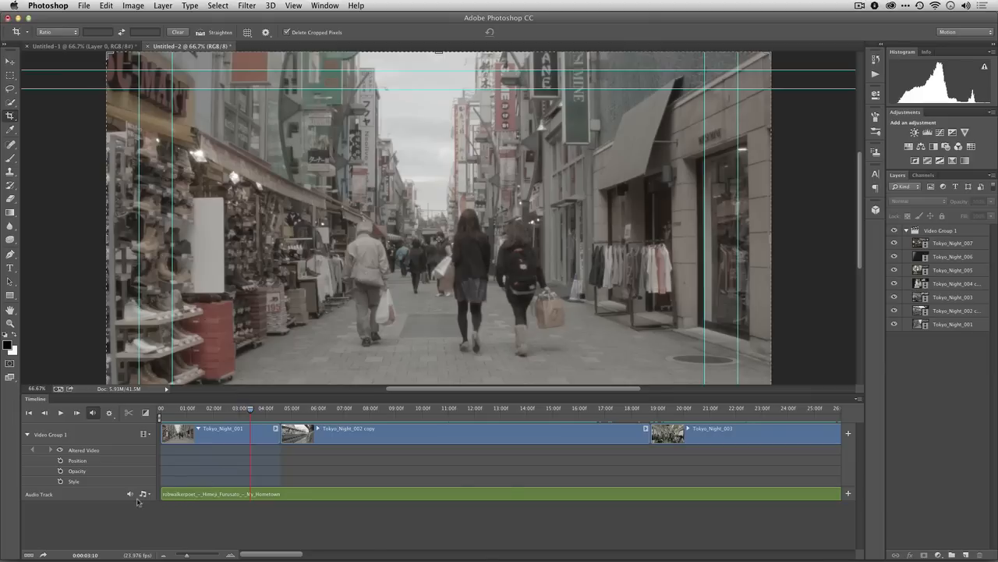
{"action": "mouse_move", "coordinate": [150, 499]}
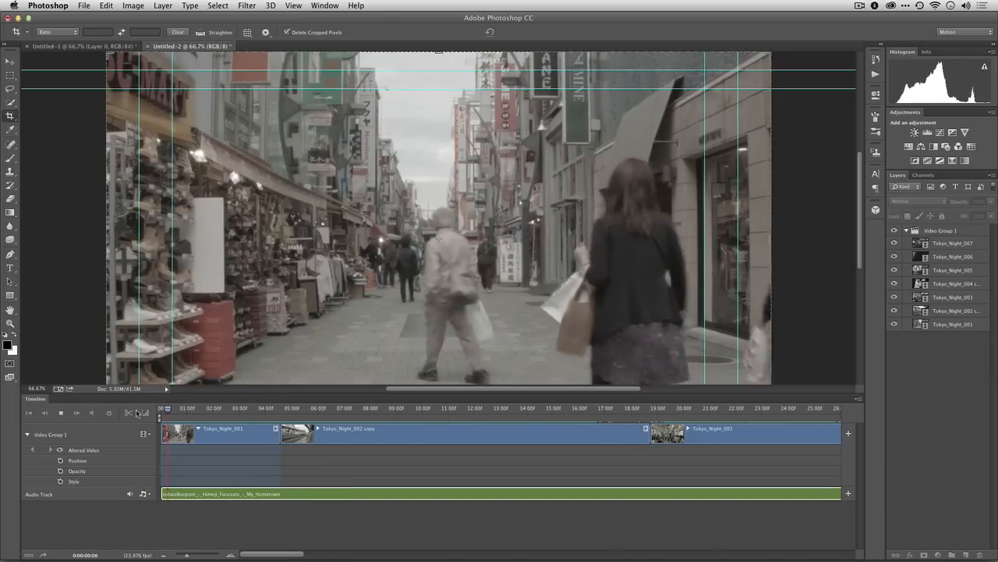
{"action": "left_click", "coordinate": [76, 413]}
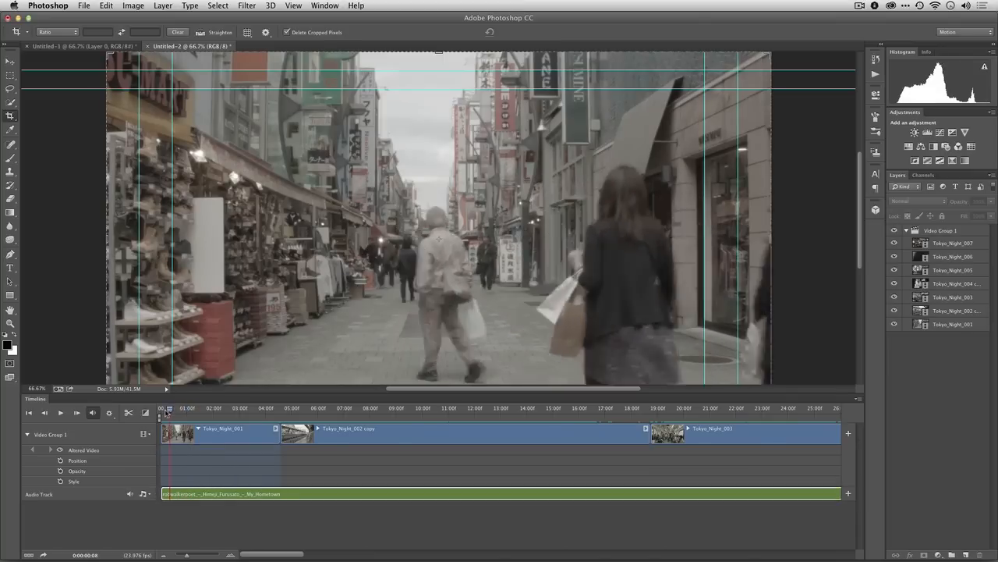
{"action": "left_click", "coordinate": [76, 412]}
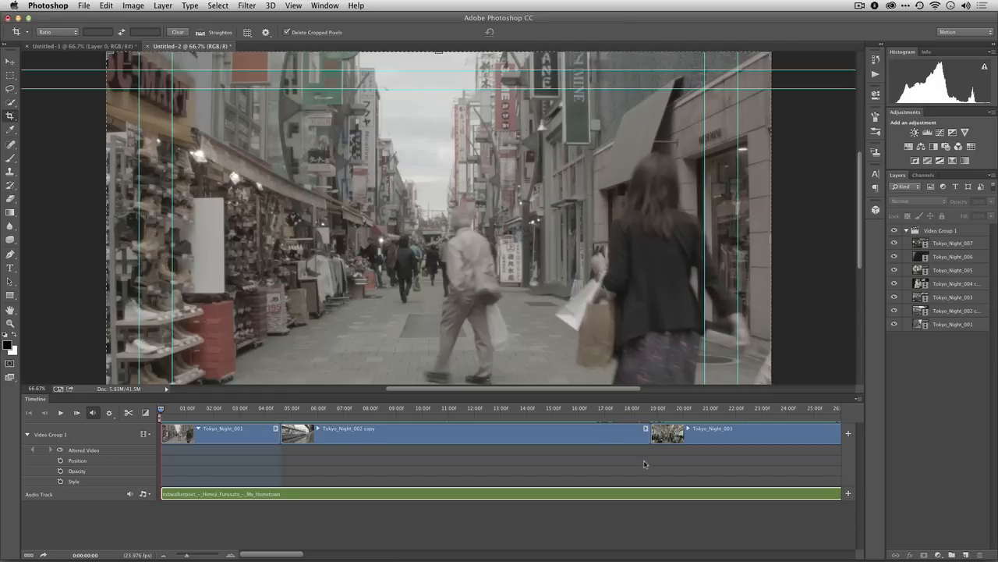
{"action": "mouse_move", "coordinate": [650, 458]}
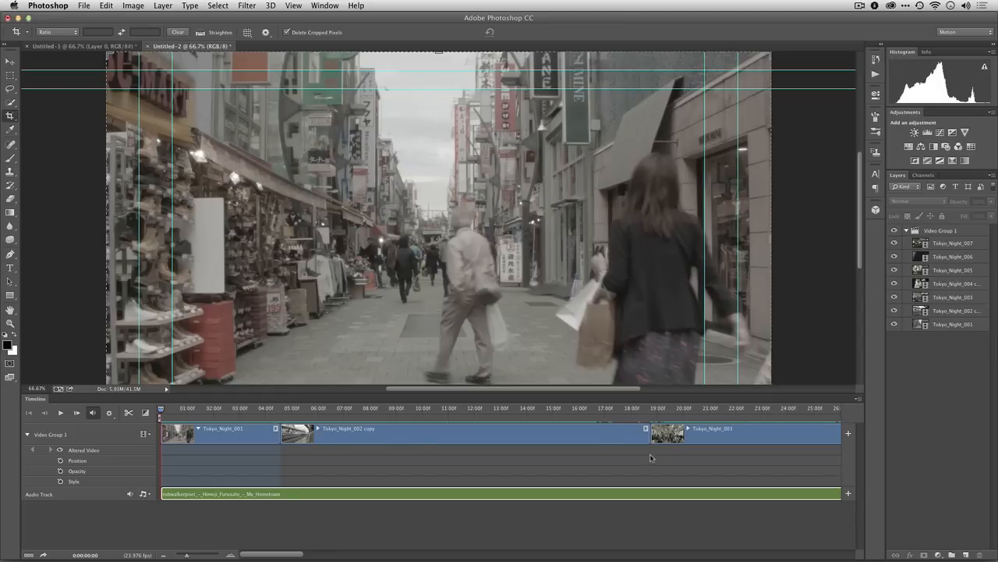
{"action": "mouse_move", "coordinate": [113, 423]}
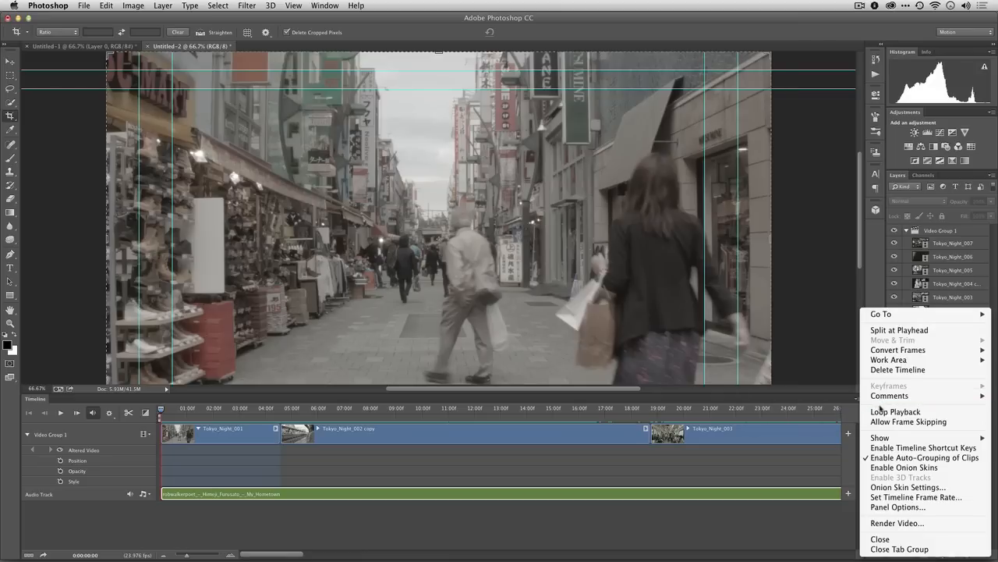
{"action": "mouse_move", "coordinate": [923, 447]}
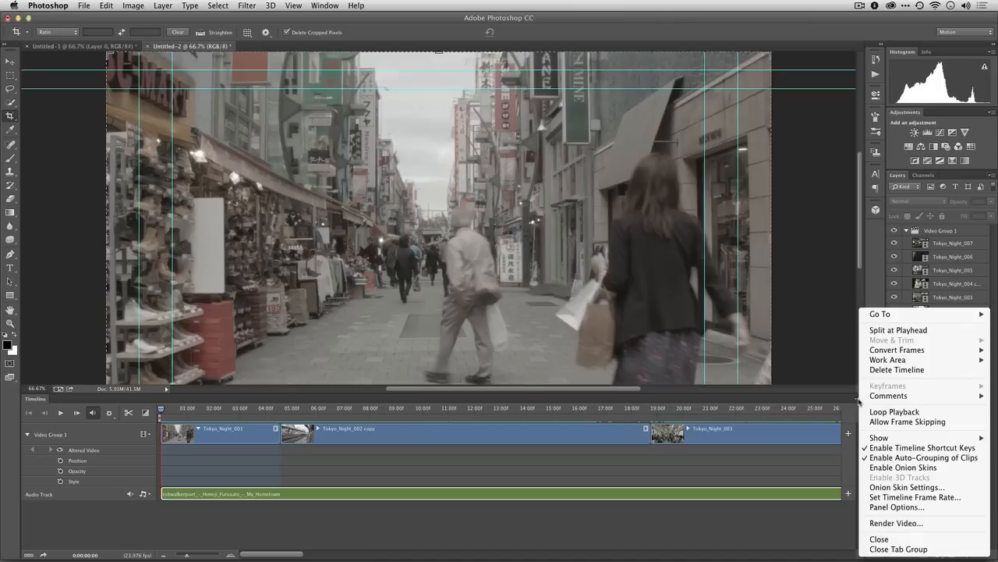
{"action": "mouse_move", "coordinate": [888, 396]}
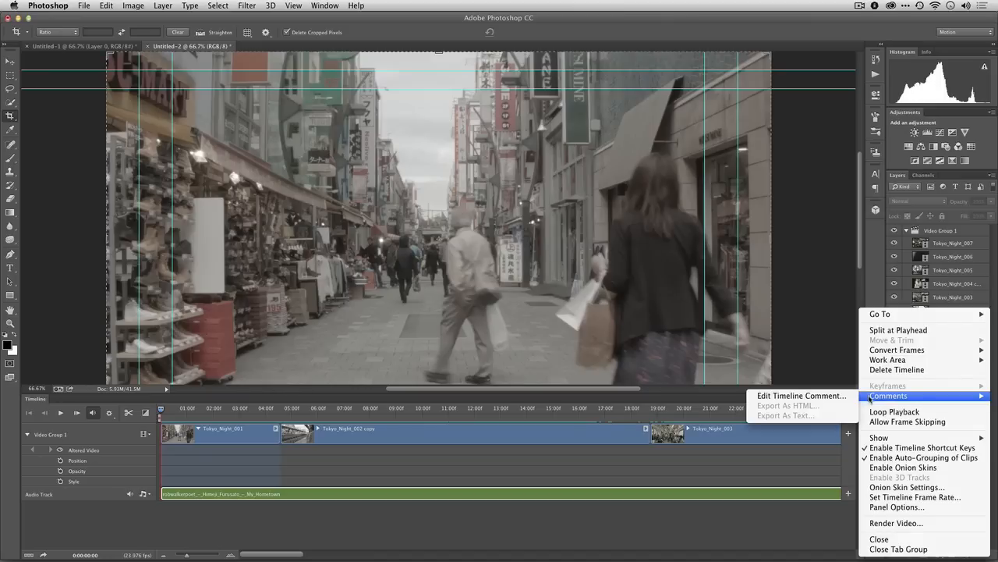
{"action": "mouse_move", "coordinate": [879, 437]}
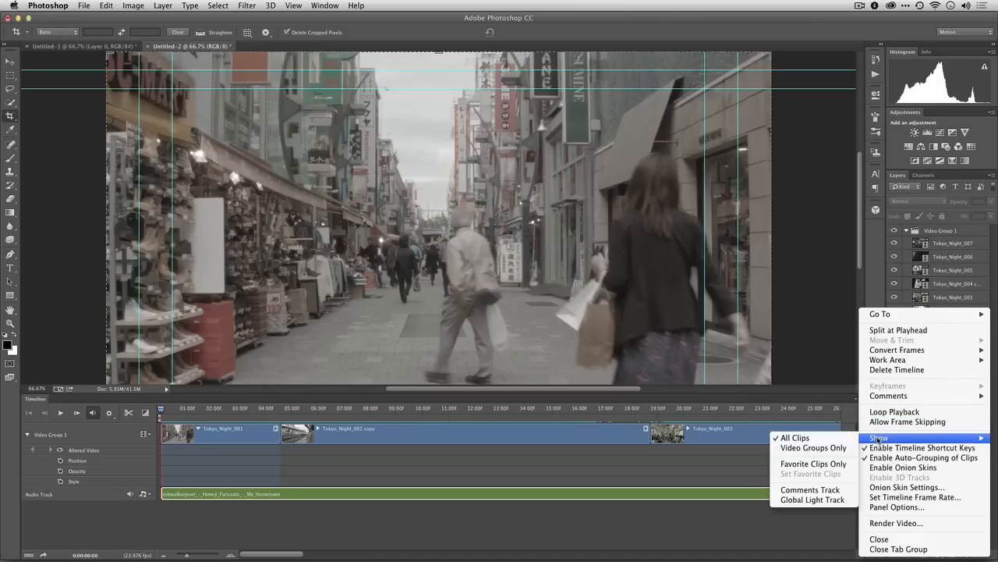
{"action": "mouse_move", "coordinate": [811, 490]}
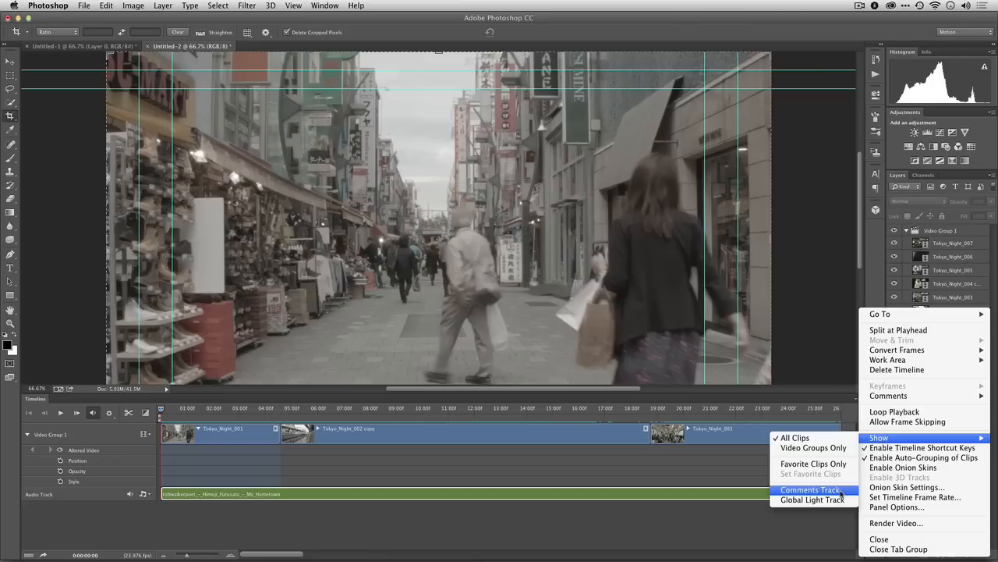
Turn on the Comments track above the Tokyo_Night video group
{"action": "left_click", "coordinate": [810, 489]}
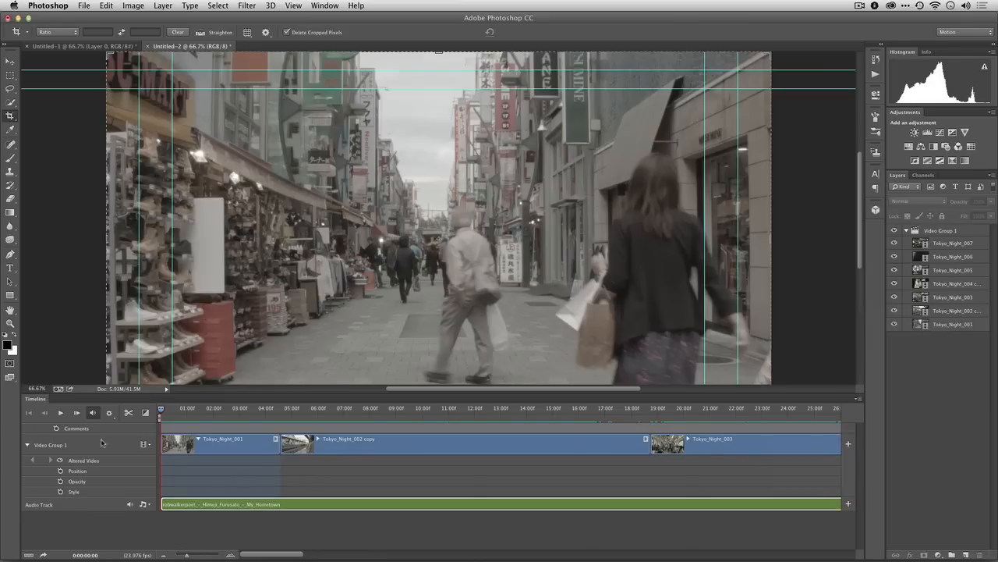
{"action": "mouse_move", "coordinate": [58, 429]}
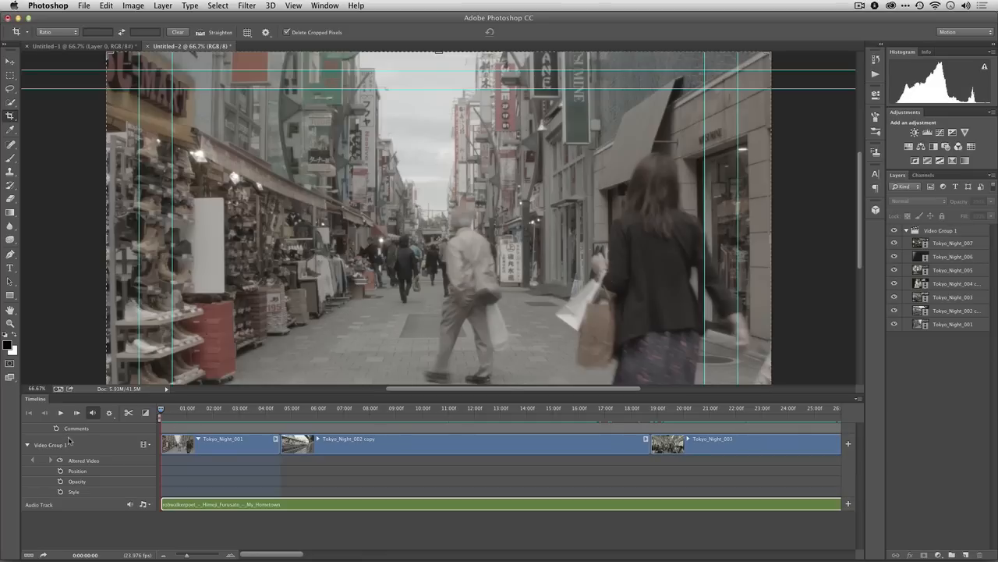
{"action": "mouse_move", "coordinate": [72, 439]}
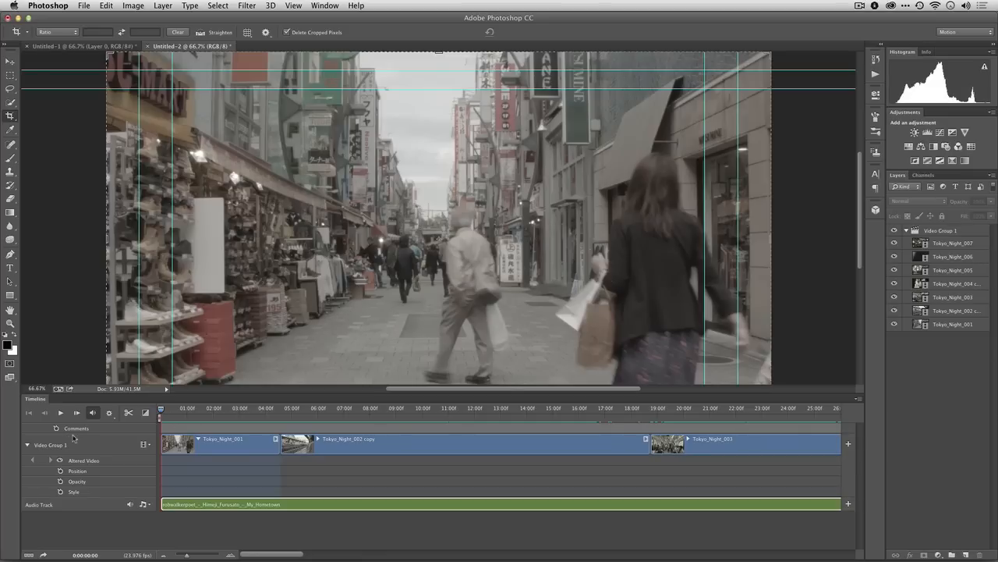
Preview the sequence with music to check where Tokyo_Night_001 should end
{"action": "left_click", "coordinate": [76, 412]}
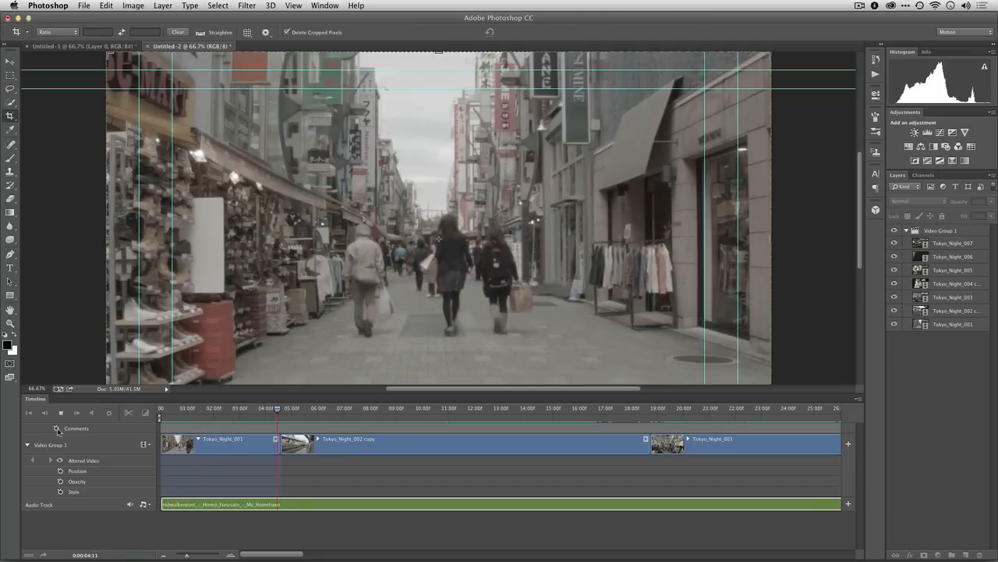
{"action": "left_click", "coordinate": [329, 407]}
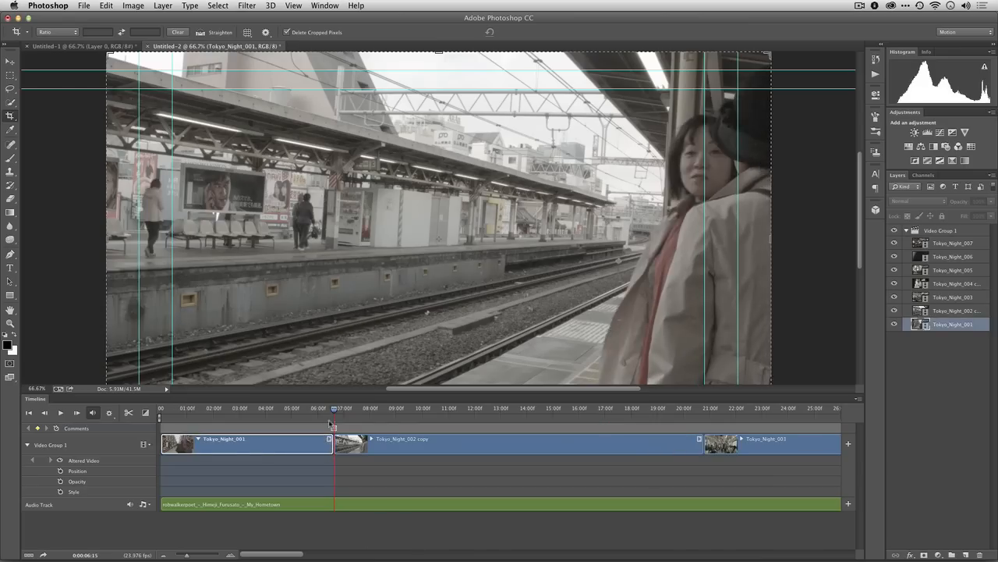
{"action": "left_click", "coordinate": [165, 407]}
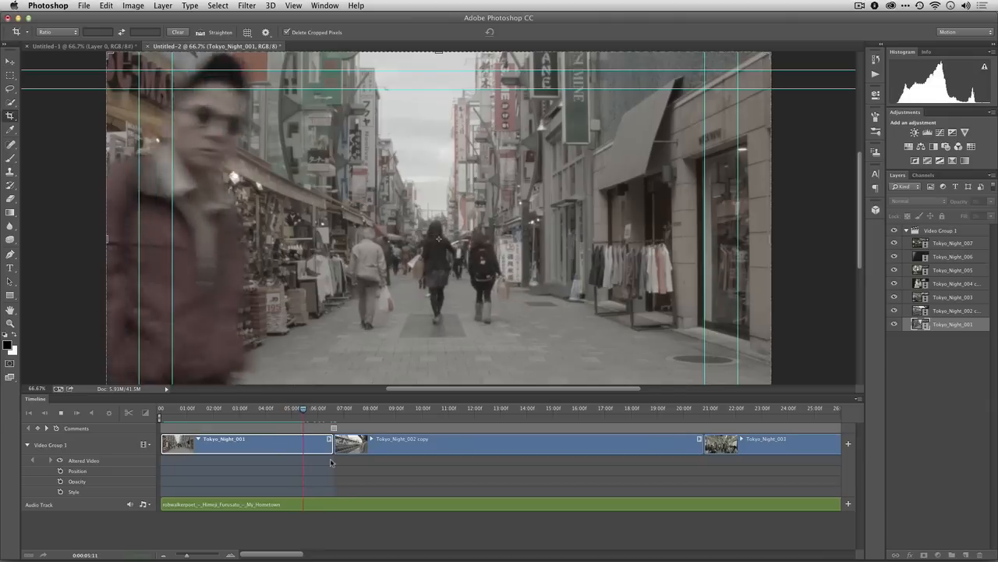
{"action": "left_click", "coordinate": [355, 408]}
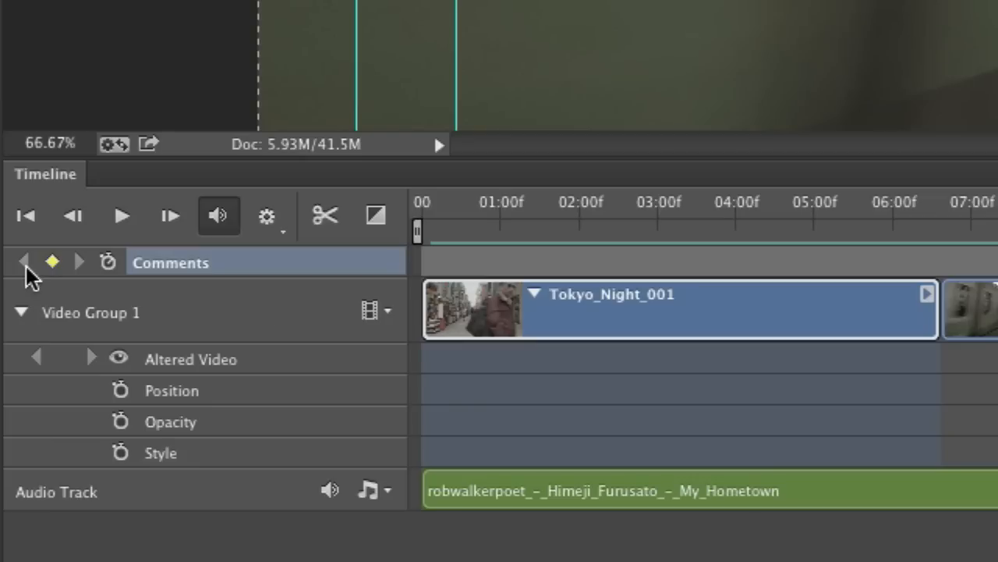
{"action": "mouse_move", "coordinate": [987, 223]}
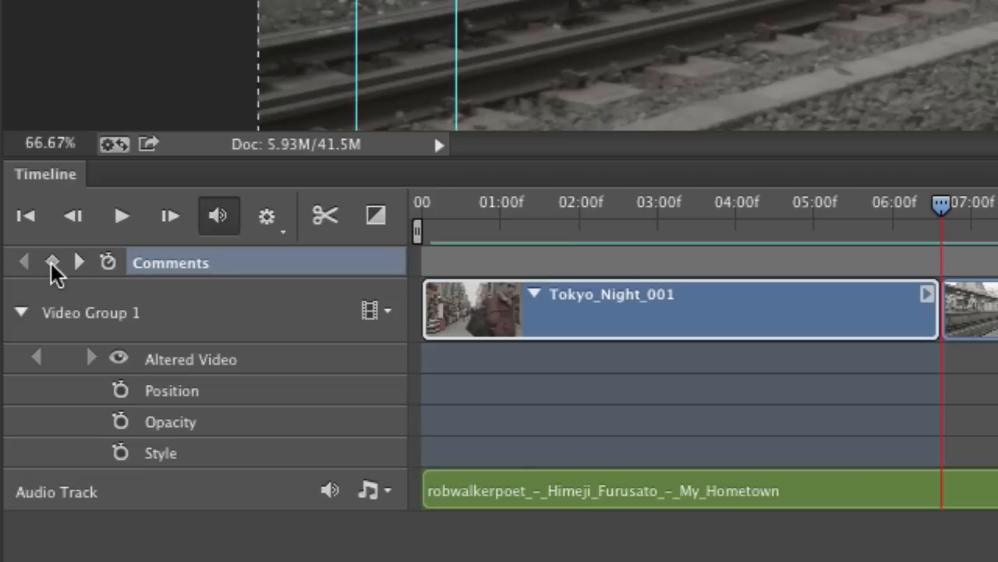
Add a comment marker where Tokyo_Night_001 ends, just before seven seconds
{"action": "left_click", "coordinate": [51, 261]}
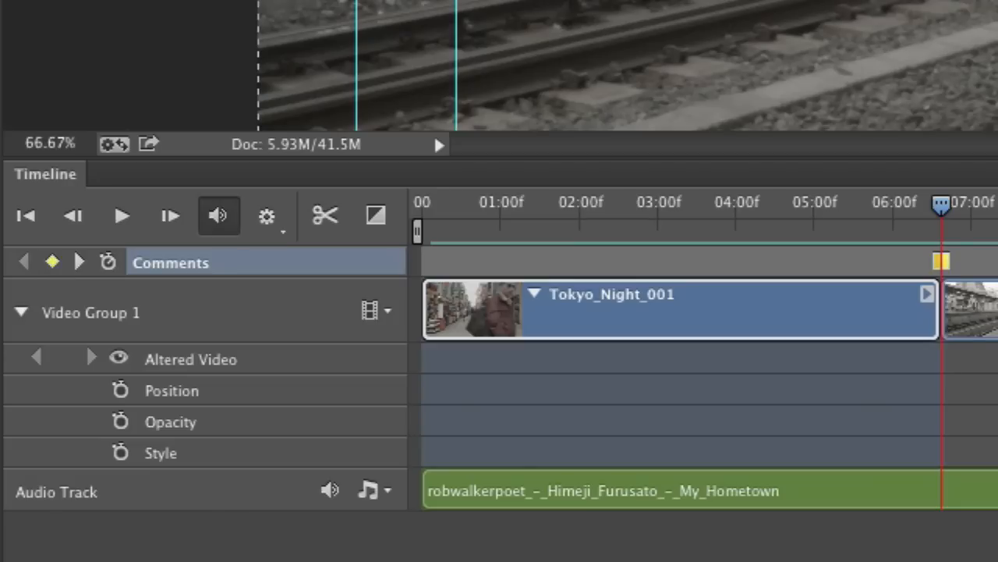
{"action": "mouse_move", "coordinate": [377, 154]}
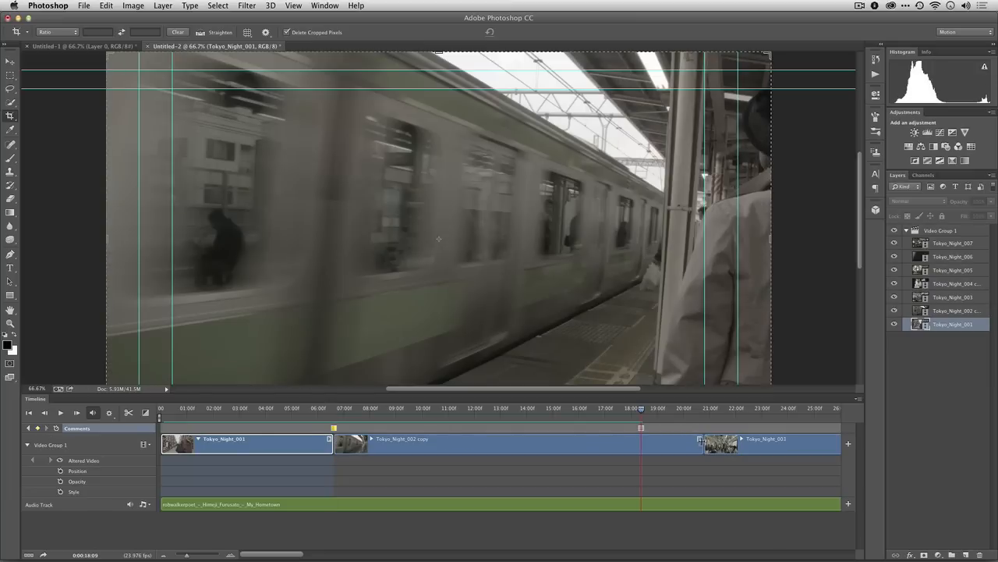
Trim Tokyo_Night_002 copy to the 18-second marker and add a marker near 27 seconds
{"action": "left_click_drag", "start_coordinate": [640, 443], "coordinate": [663, 443]}
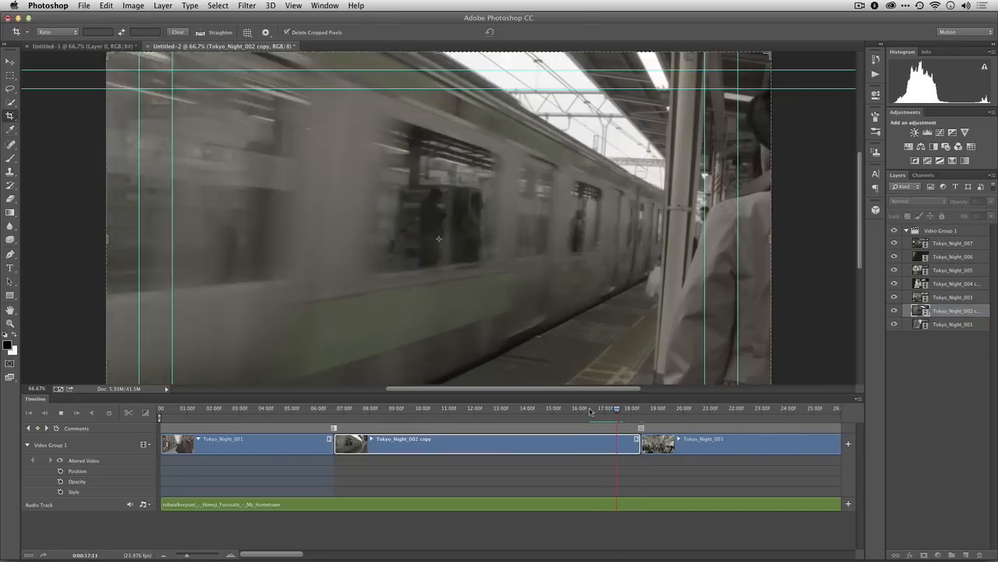
{"action": "left_click_drag", "start_coordinate": [616, 408], "coordinate": [668, 408]}
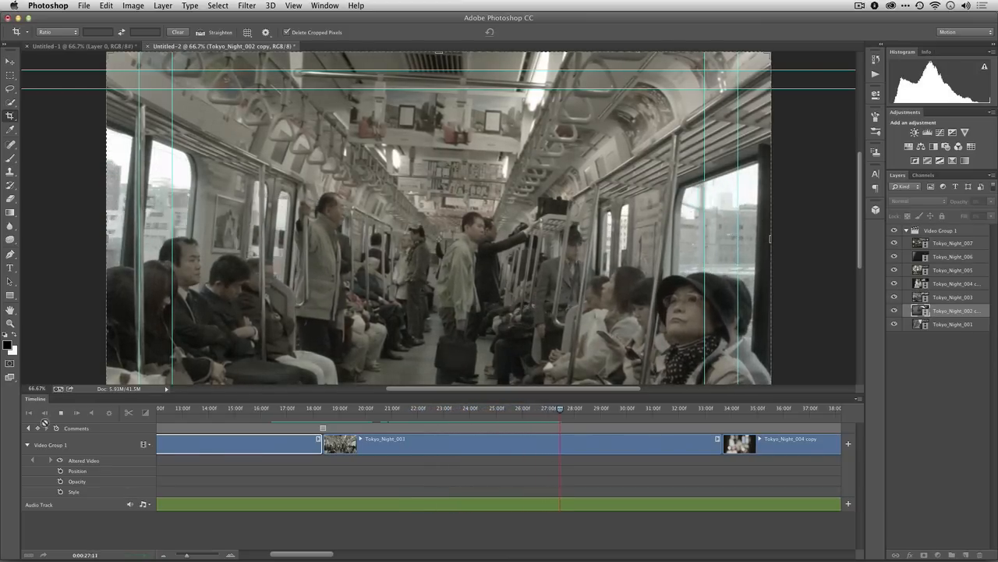
{"action": "left_click", "coordinate": [46, 428]}
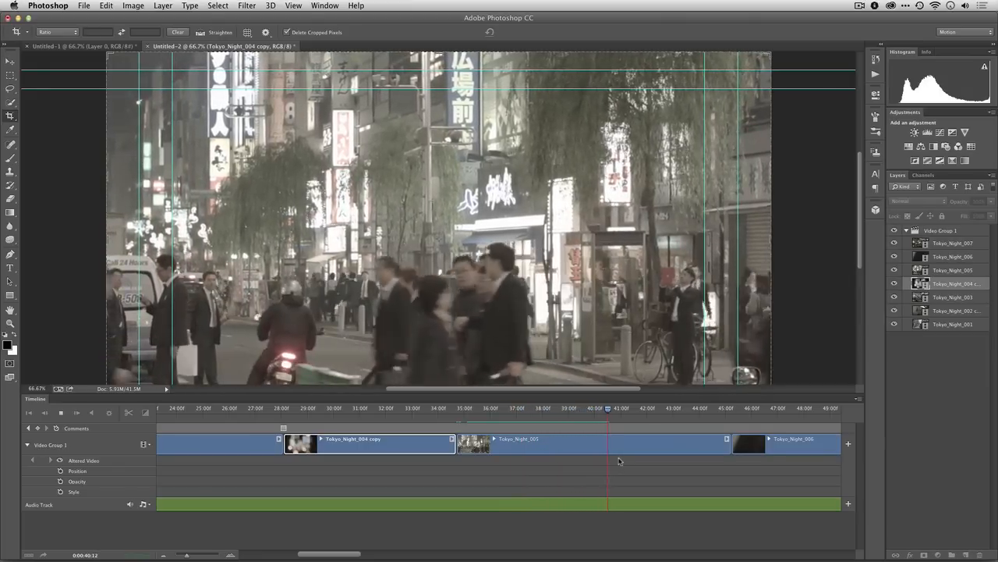
Scrub the music around 40–43 seconds and shorten Tokyo_Night_005 to end near 44 seconds
{"action": "left_click_drag", "start_coordinate": [608, 408], "coordinate": [660, 408]}
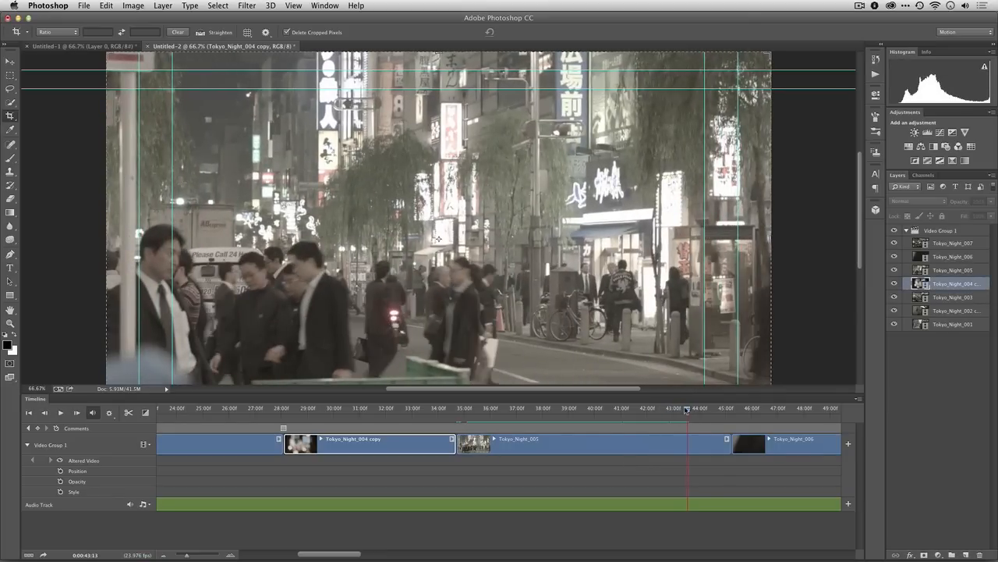
{"action": "left_click_drag", "start_coordinate": [686, 408], "coordinate": [628, 408]}
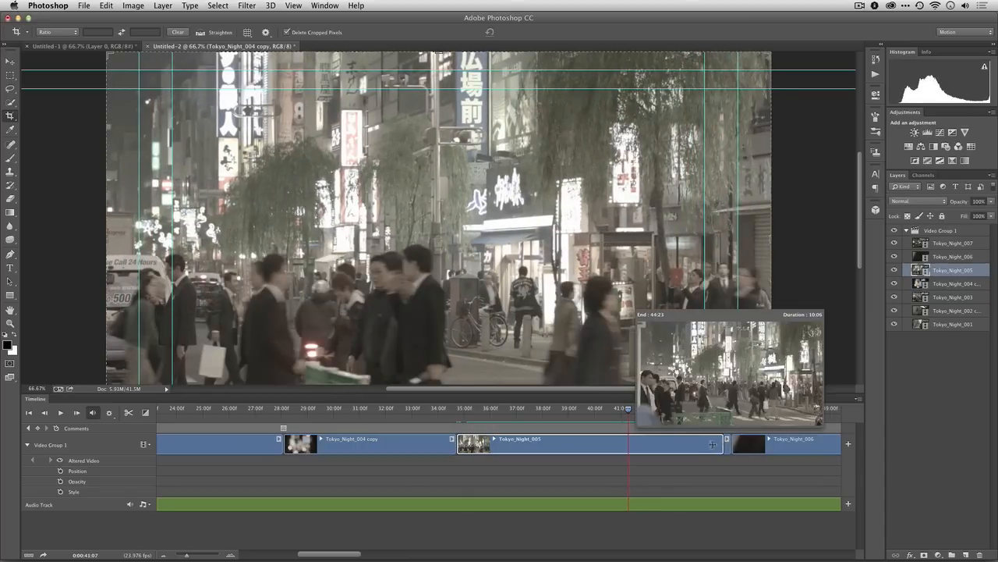
{"action": "left_click_drag", "start_coordinate": [725, 444], "coordinate": [628, 444]}
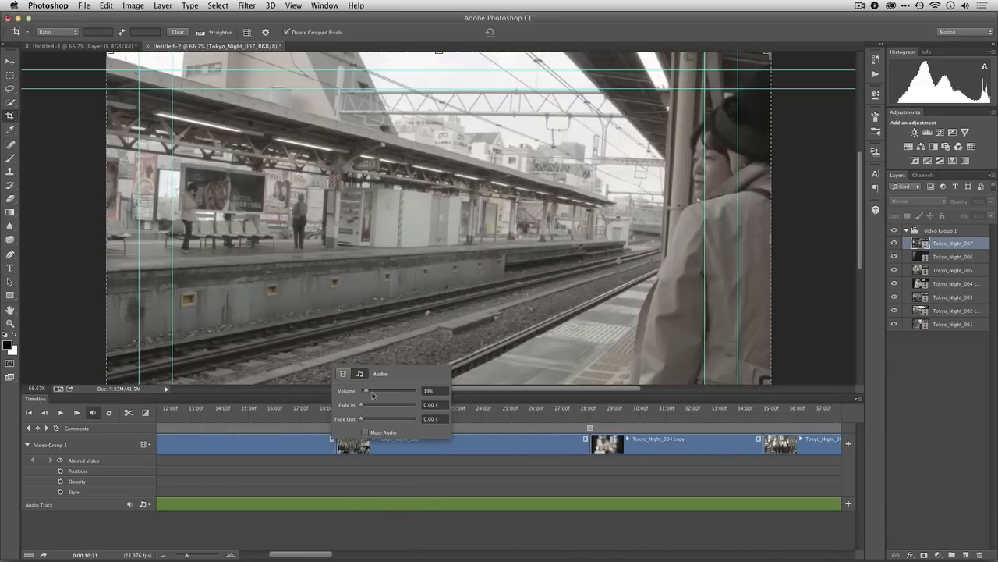
{"action": "mouse_move", "coordinate": [367, 392]}
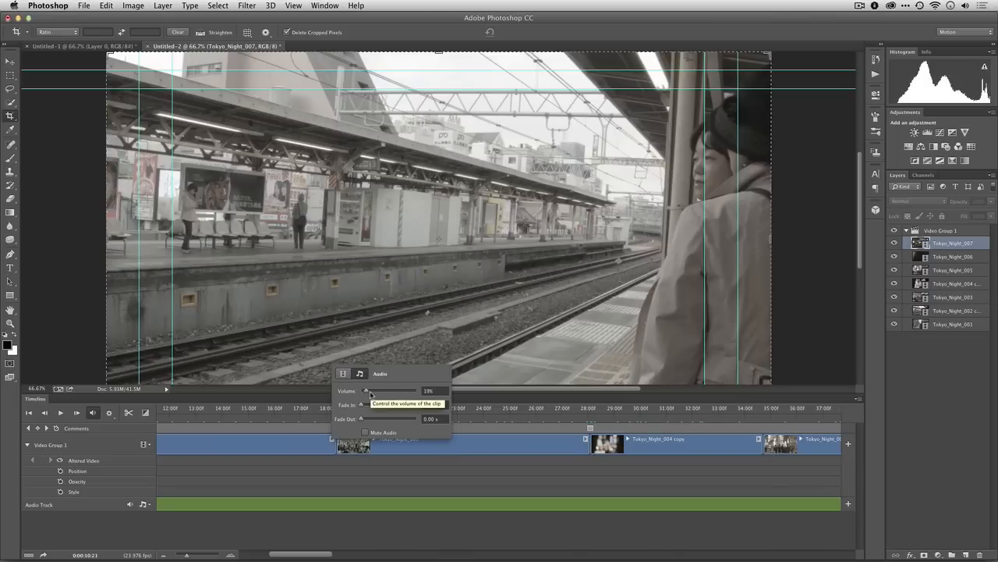